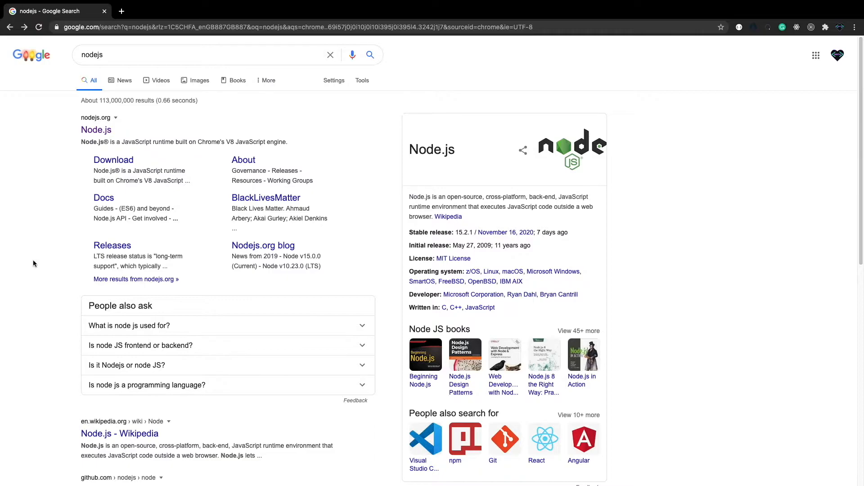
- Follow the nodejs.org result from the 'nodejs' Google search to the Node.js home page
click(198, 55)
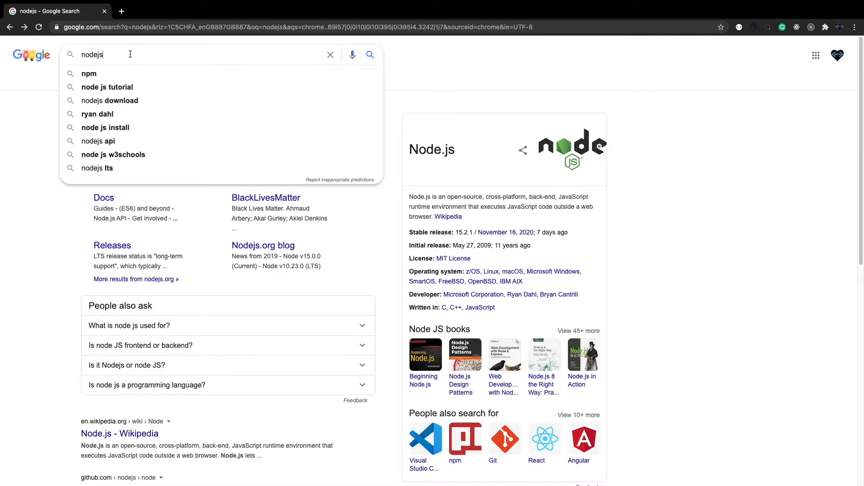
mouse_move(27, 117)
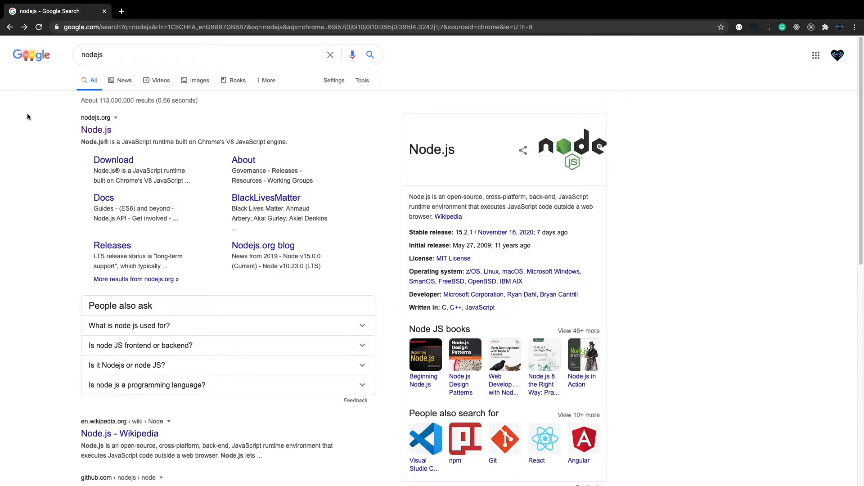
mouse_move(91, 138)
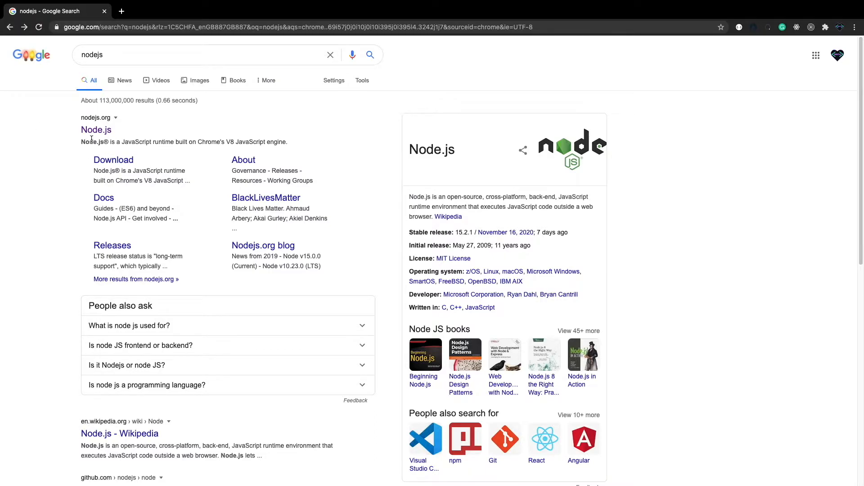
mouse_move(96, 130)
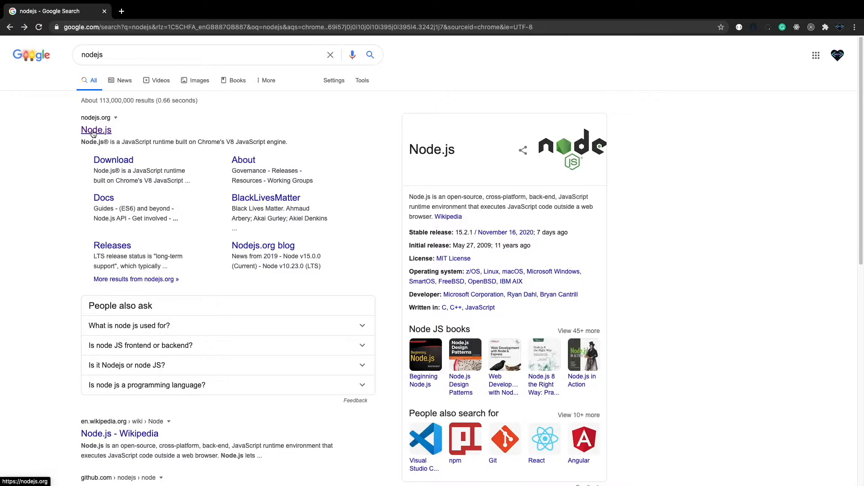
click(96, 130)
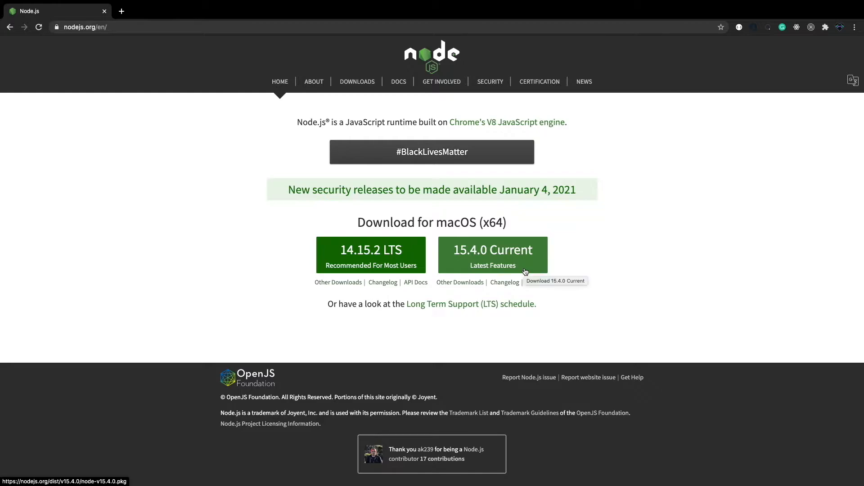
mouse_move(356, 298)
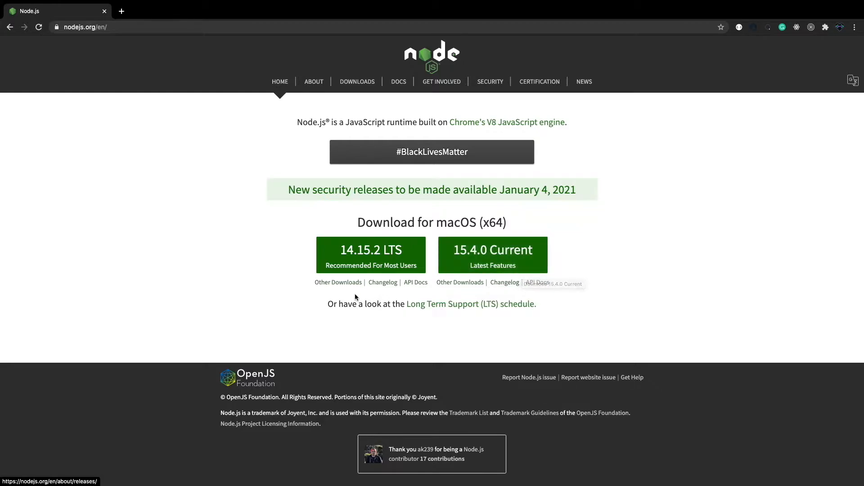
mouse_move(364, 289)
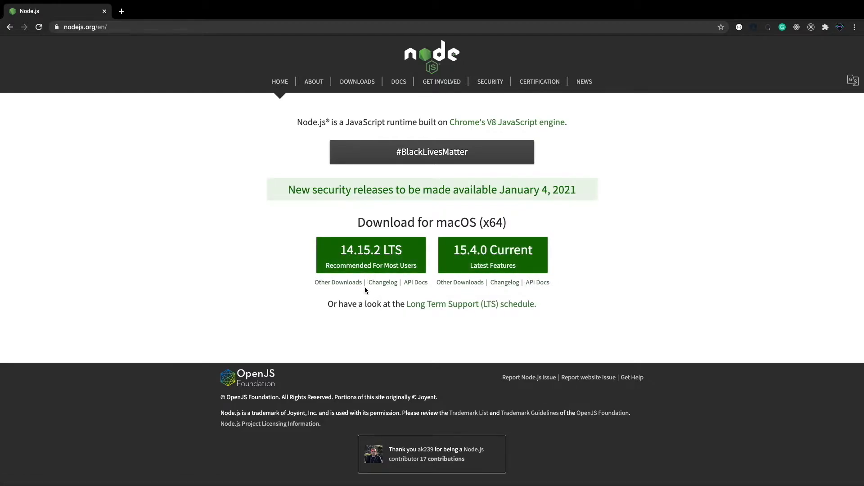
mouse_move(241, 273)
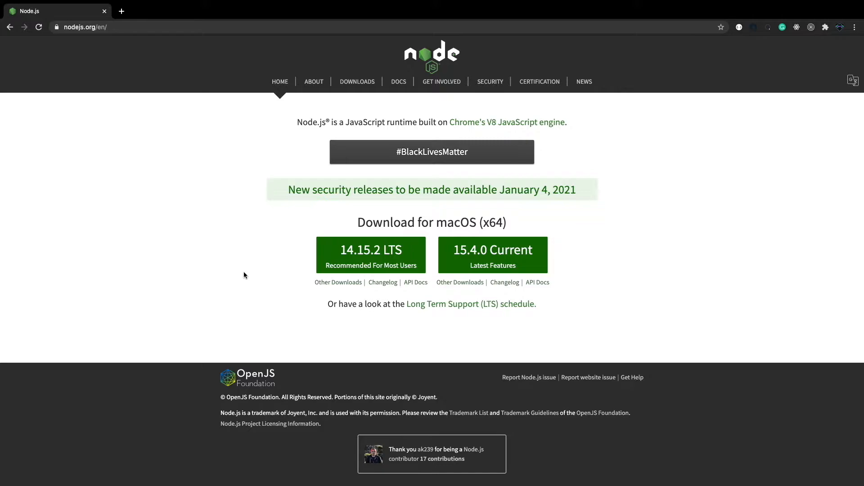
mouse_move(264, 276)
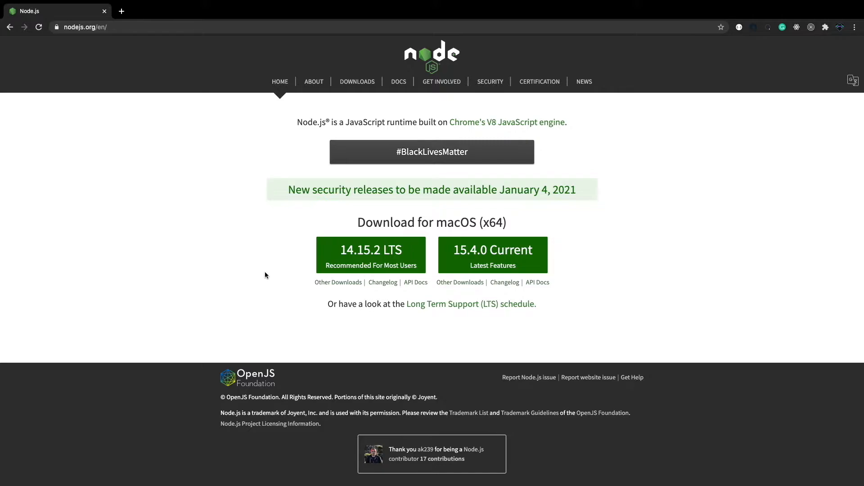
mouse_move(370, 265)
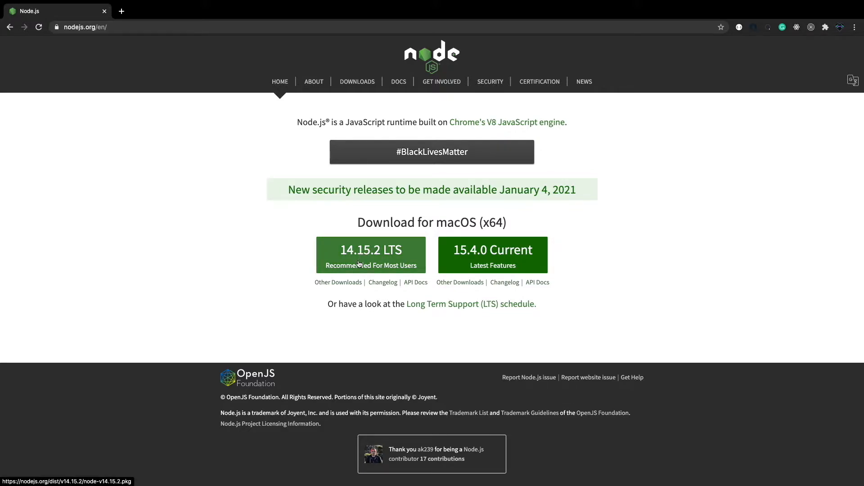
mouse_move(371, 255)
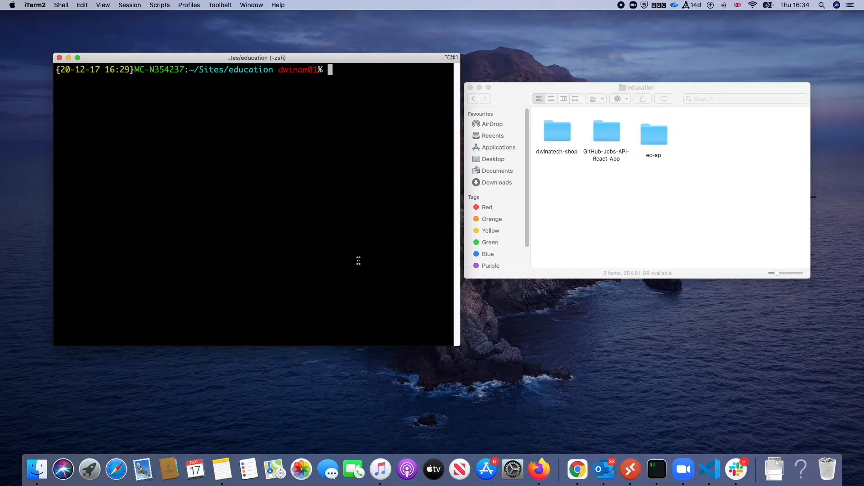
mouse_move(228, 218)
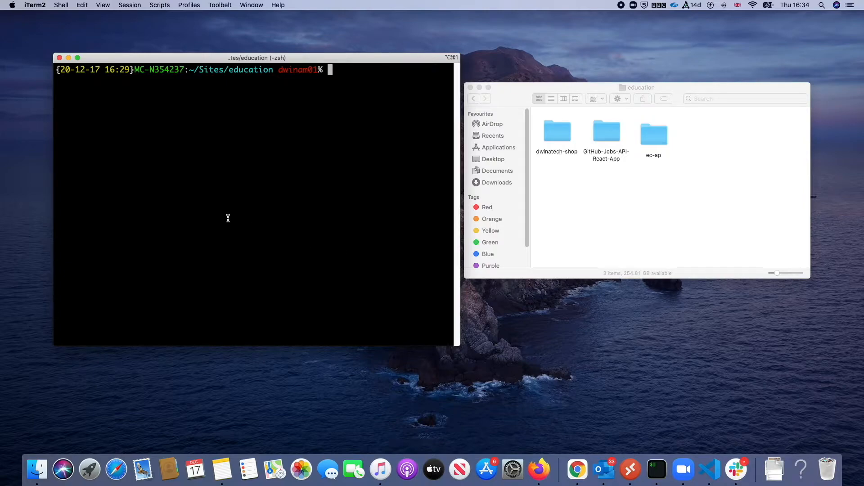
mouse_move(401, 150)
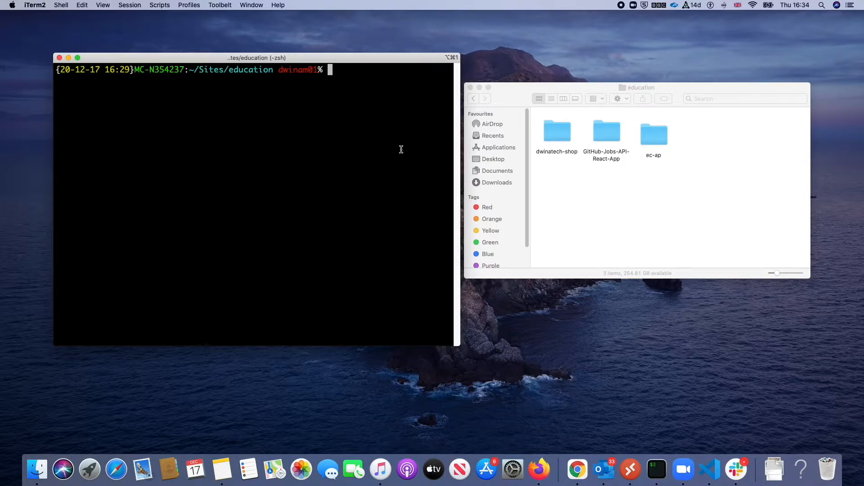
click(684, 186)
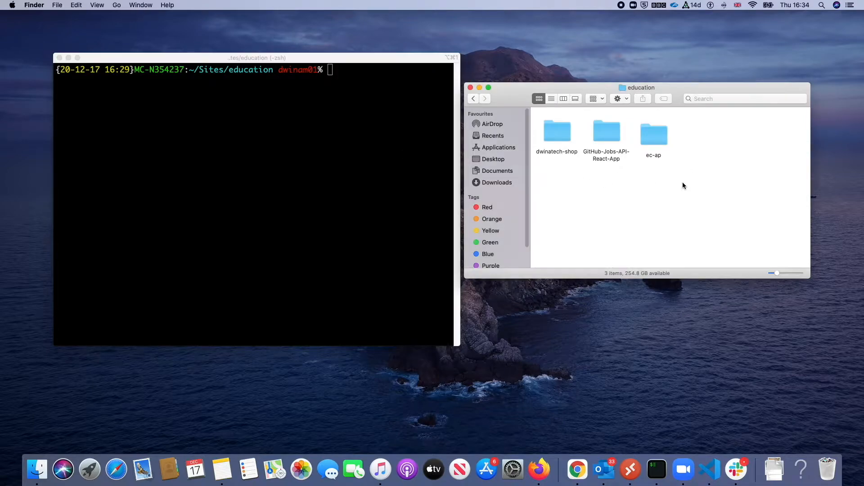
click(324, 118)
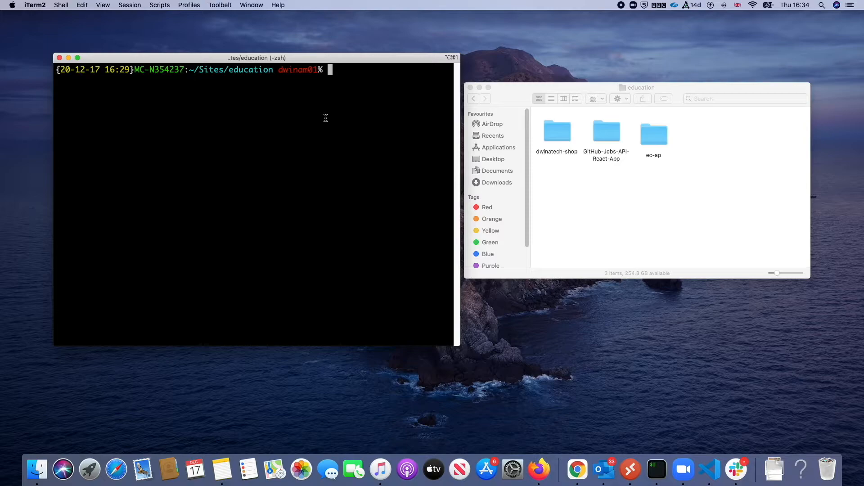
text(cd)
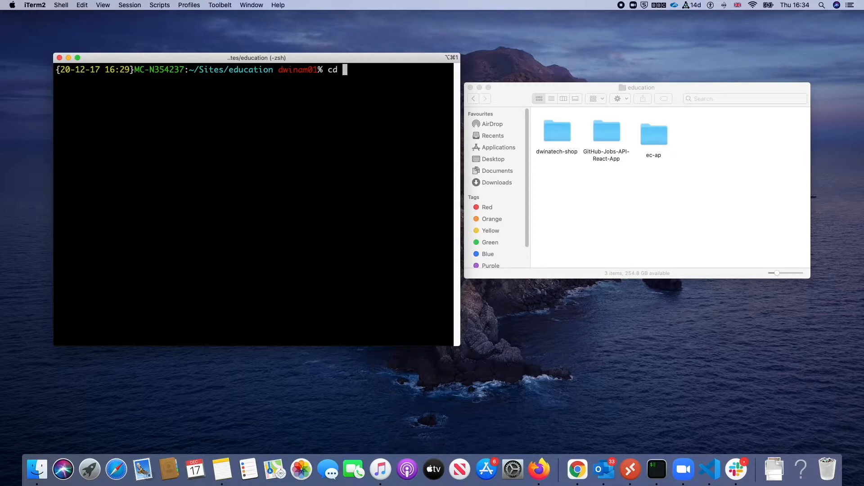
text(../../)
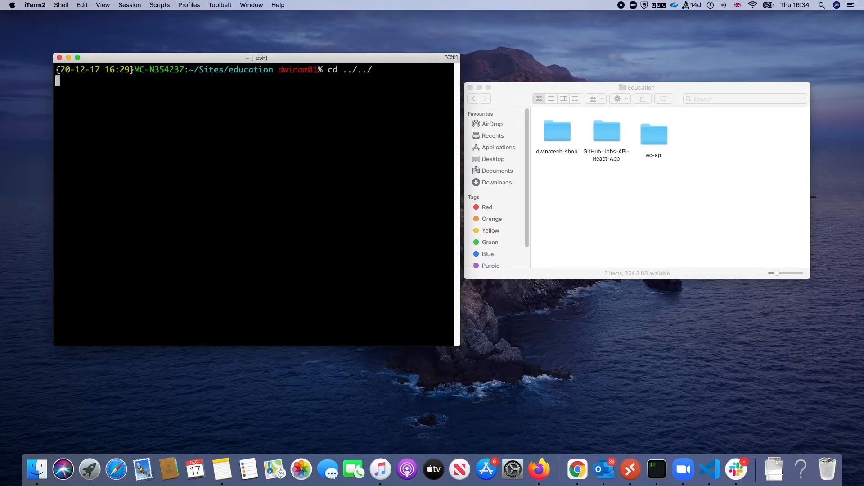
key(Return)
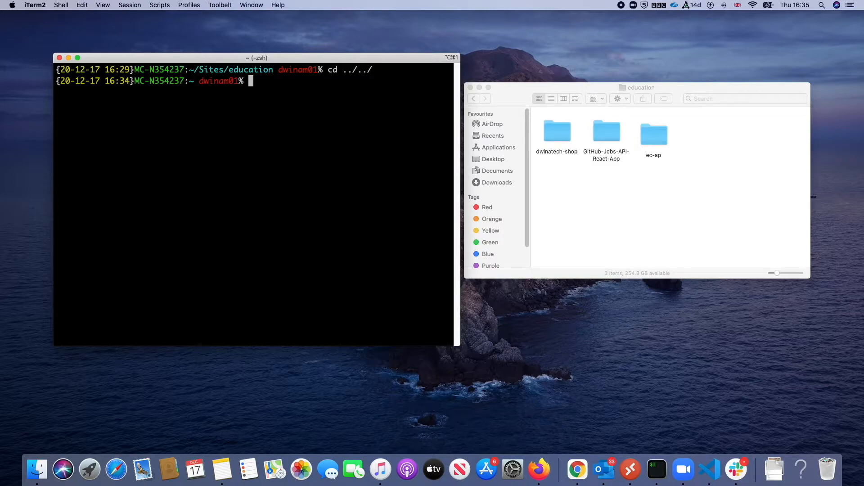
text(cd)
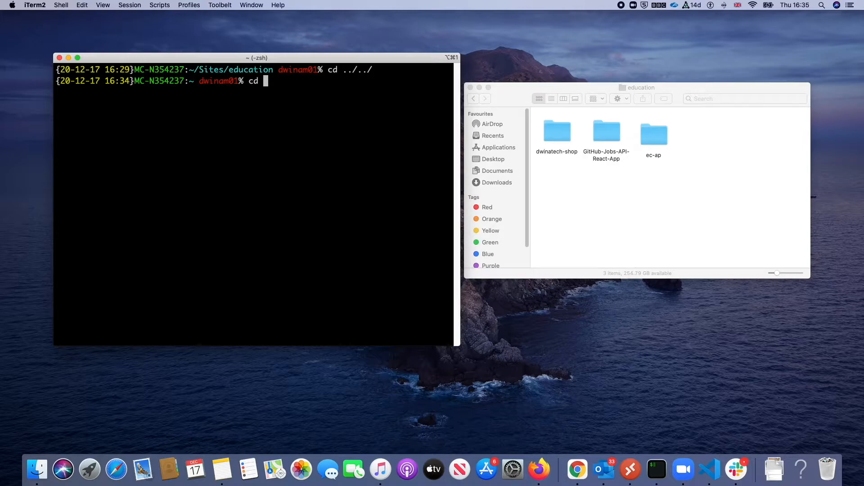
text(Sites/)
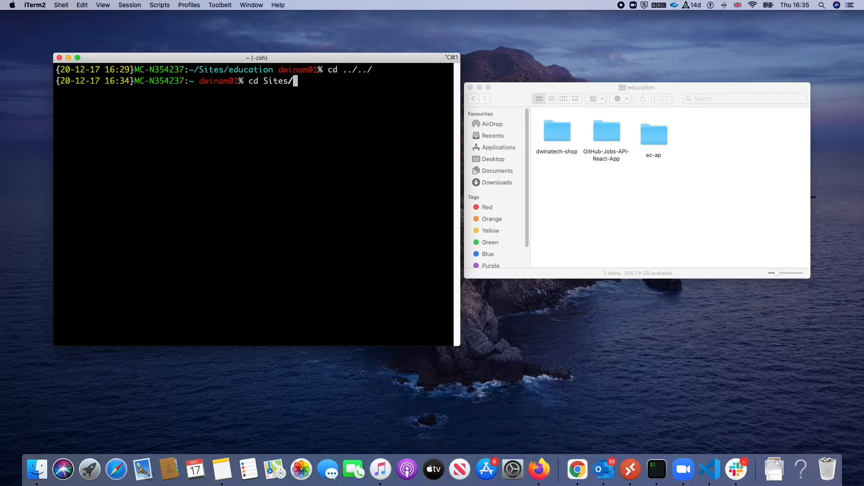
text(education)
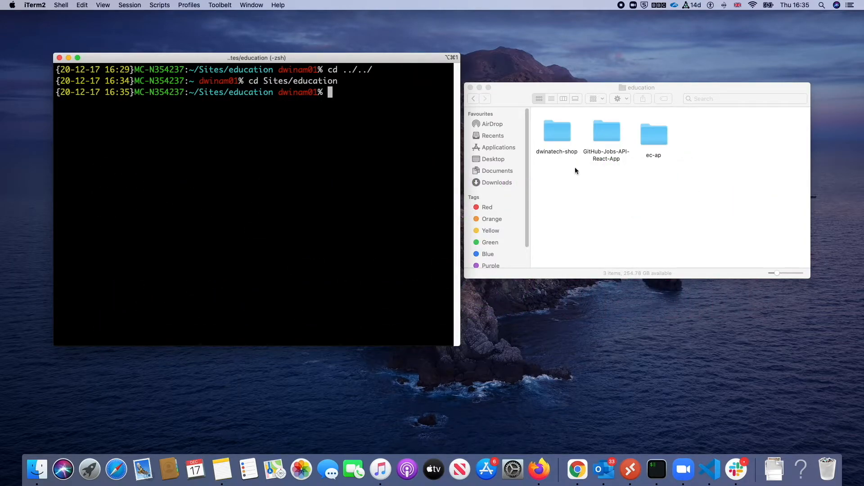
- Run 'npx create-react-app my-first-react-app' to generate the project in the education folder
click(701, 137)
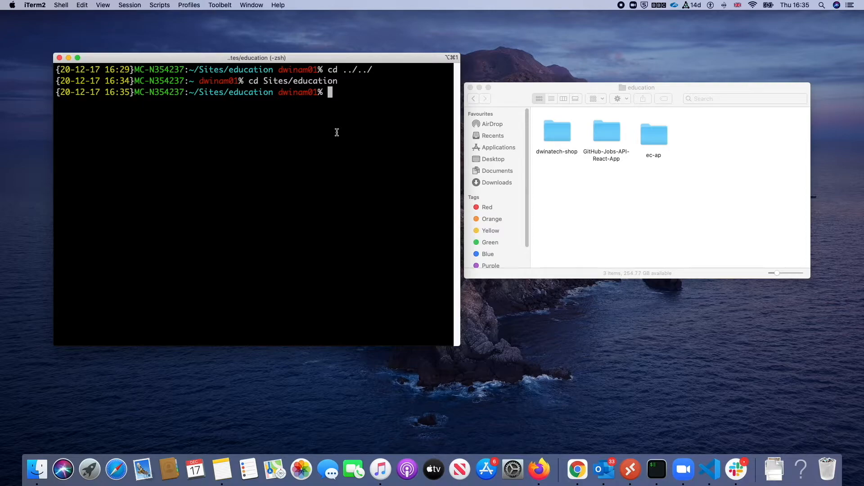
text(npx)
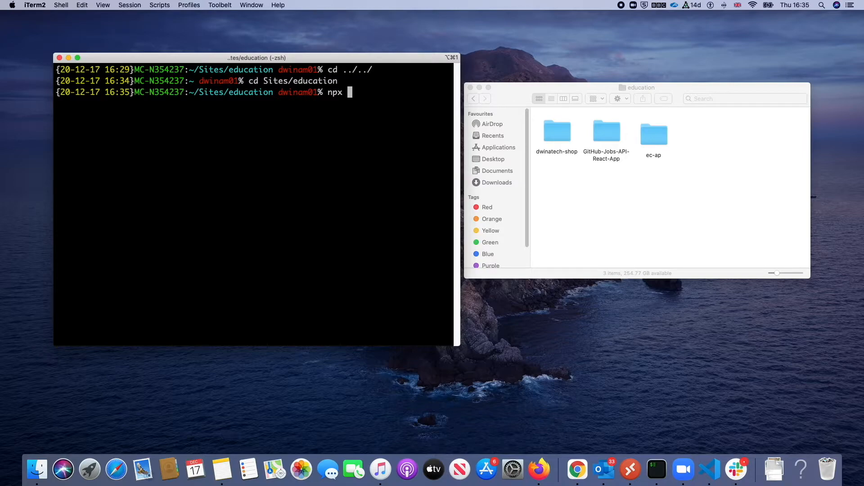
text(create)
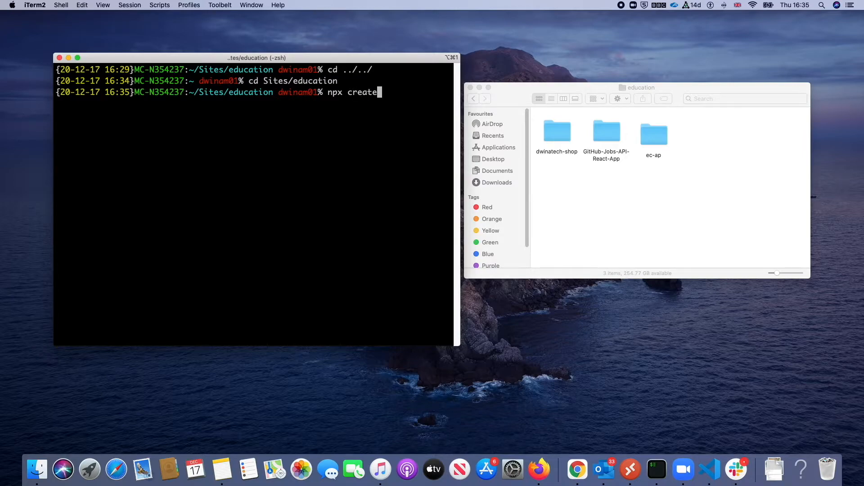
text(-rea)
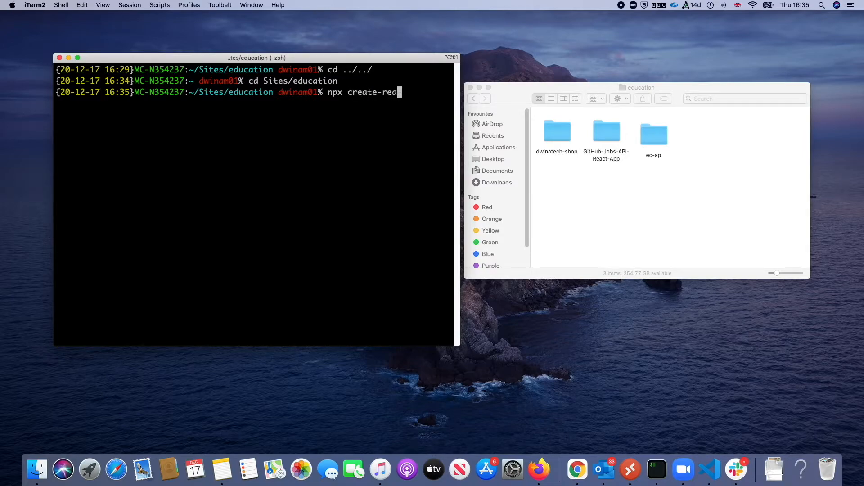
text(ct-app)
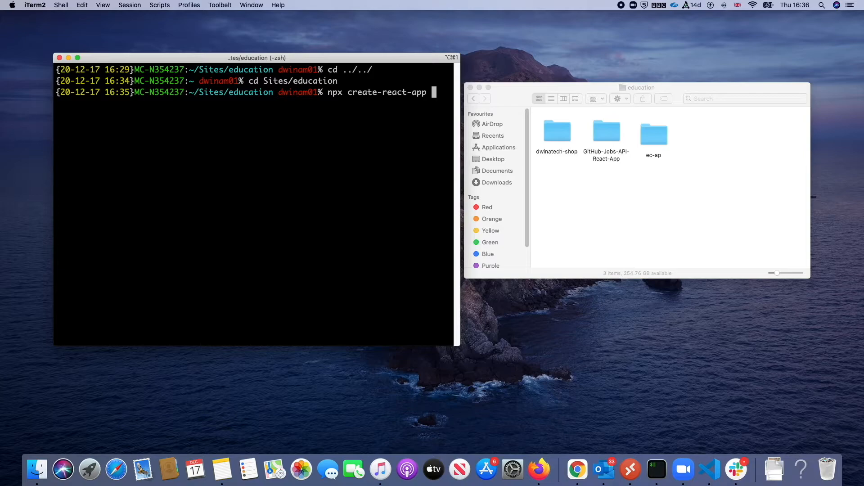
text(my-fi)
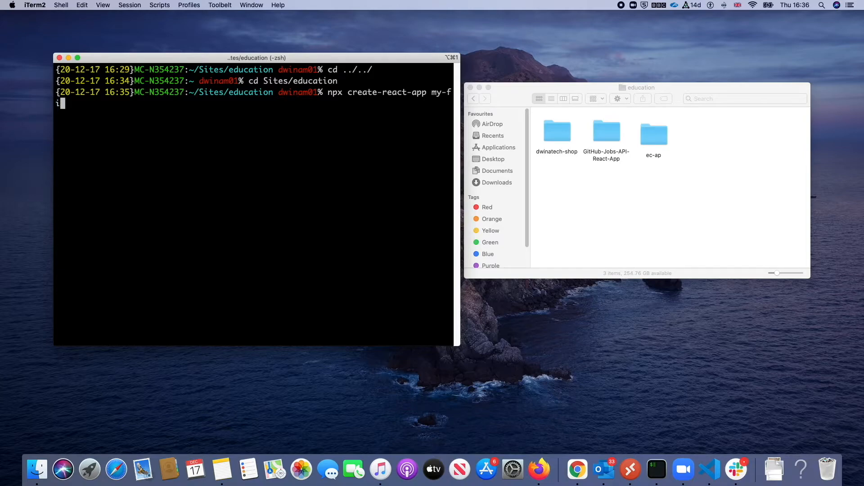
text(irst-re)
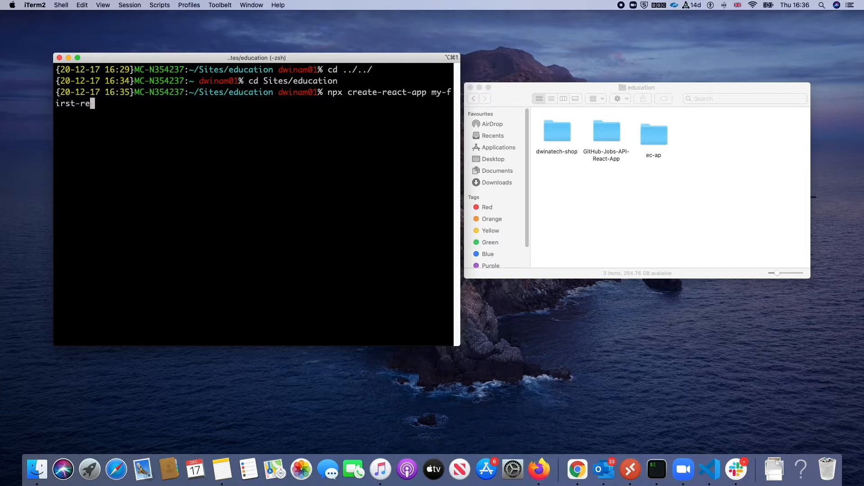
text(act-app)
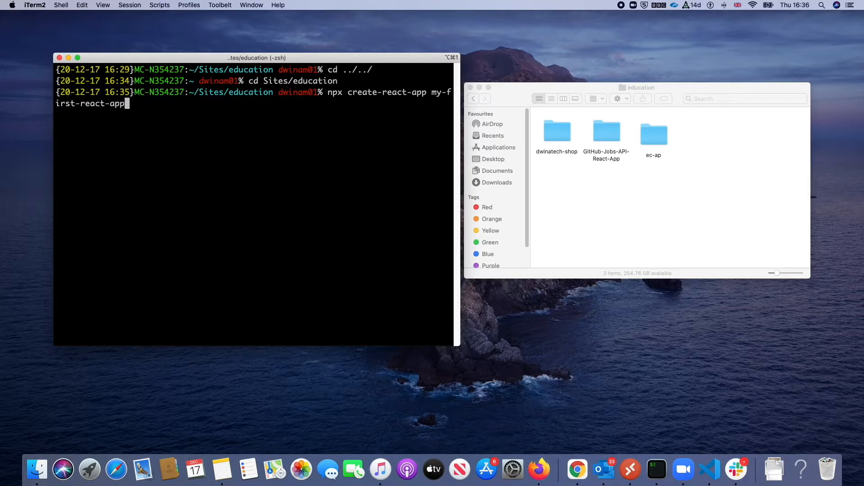
key(Return)
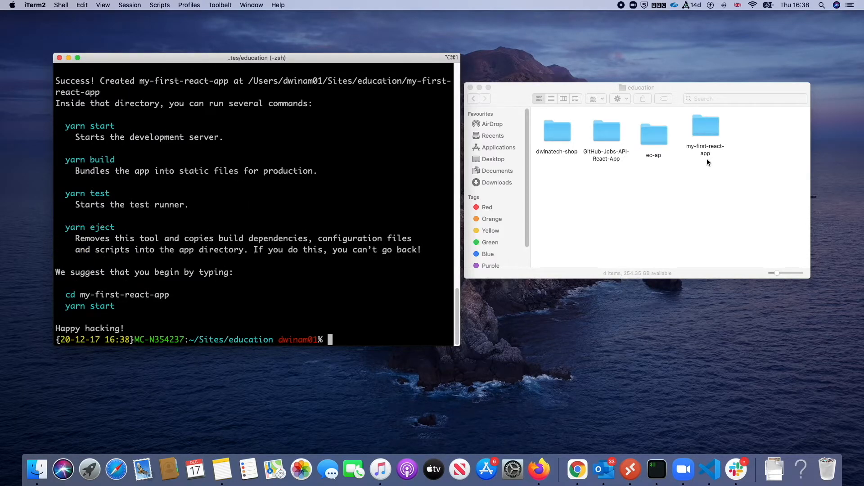
mouse_move(318, 319)
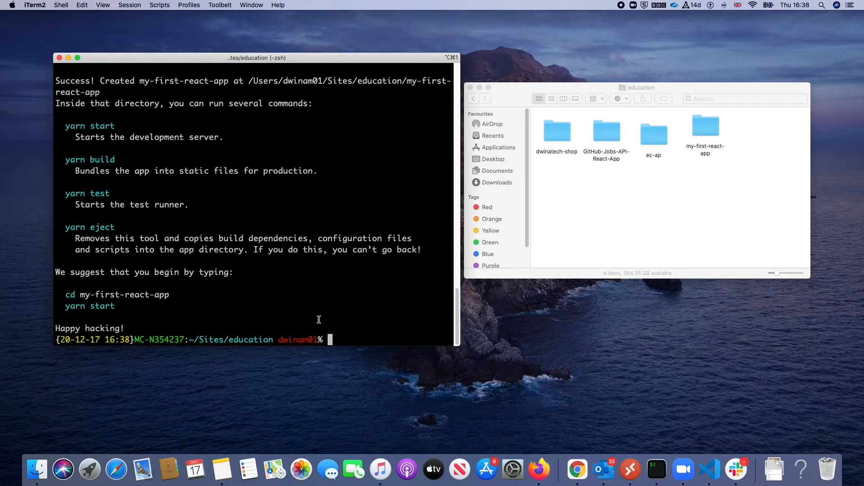
mouse_move(330, 309)
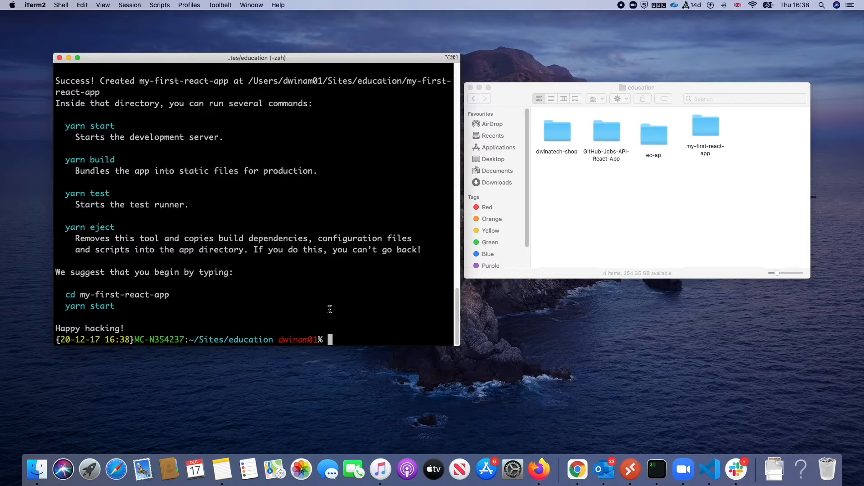
mouse_move(342, 305)
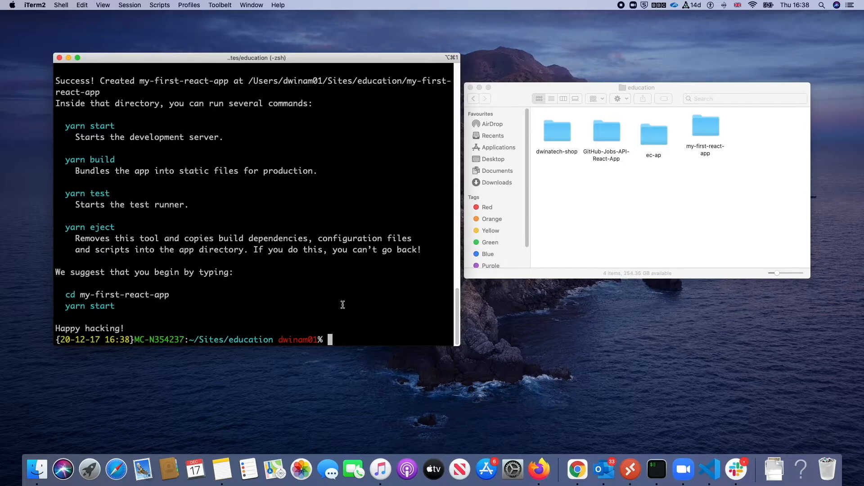
- List the education folder with ls to confirm my-first-react-app exists
text(ls)
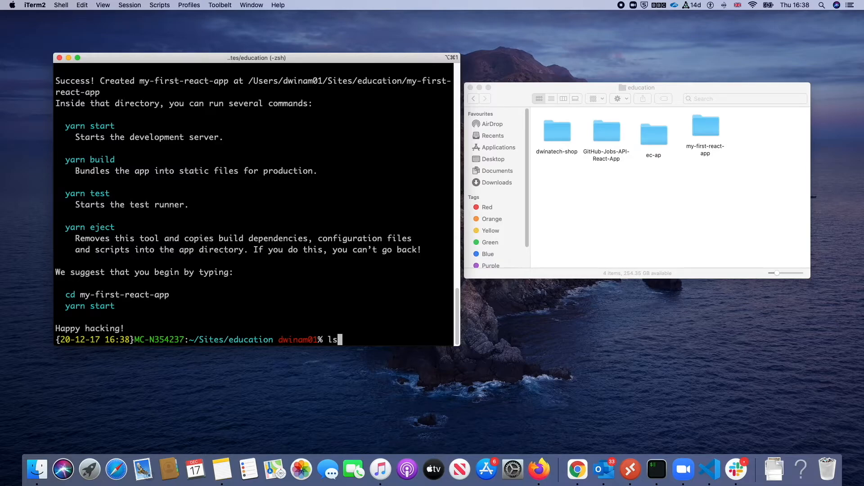
key(Return)
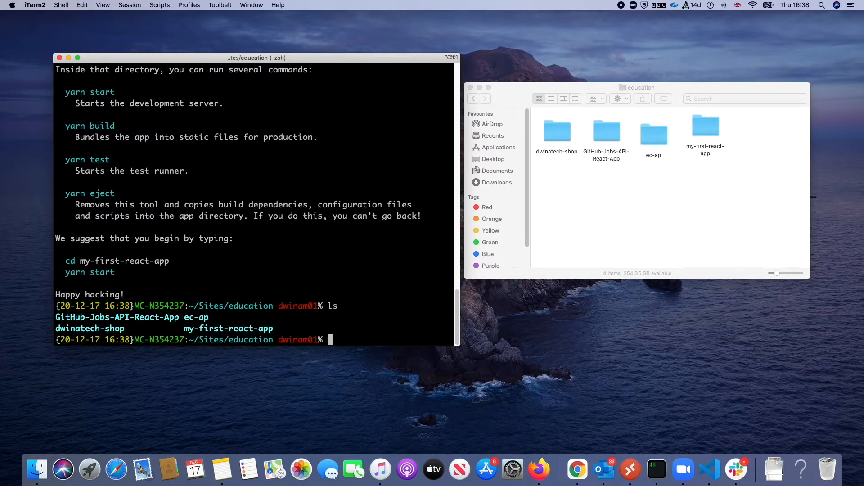
mouse_move(208, 335)
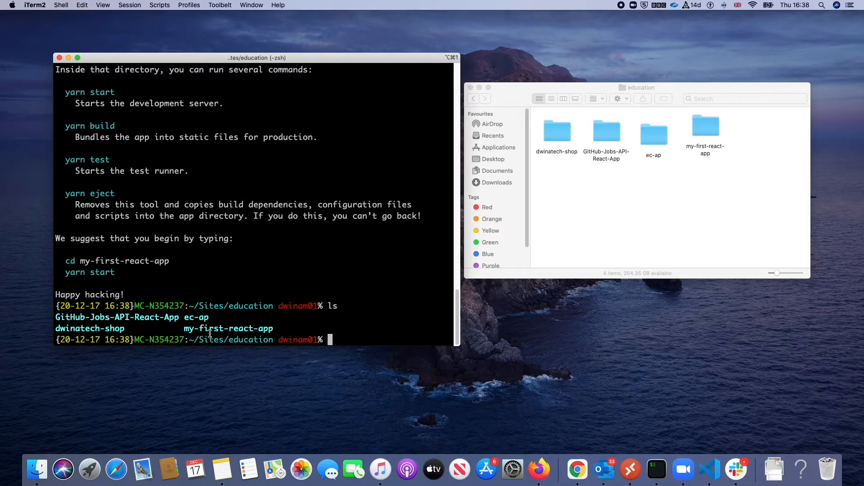
mouse_move(268, 335)
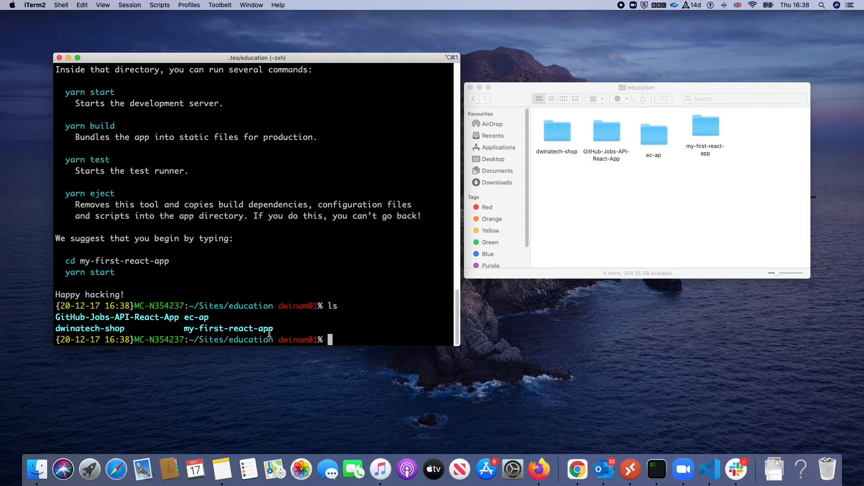
mouse_move(401, 310)
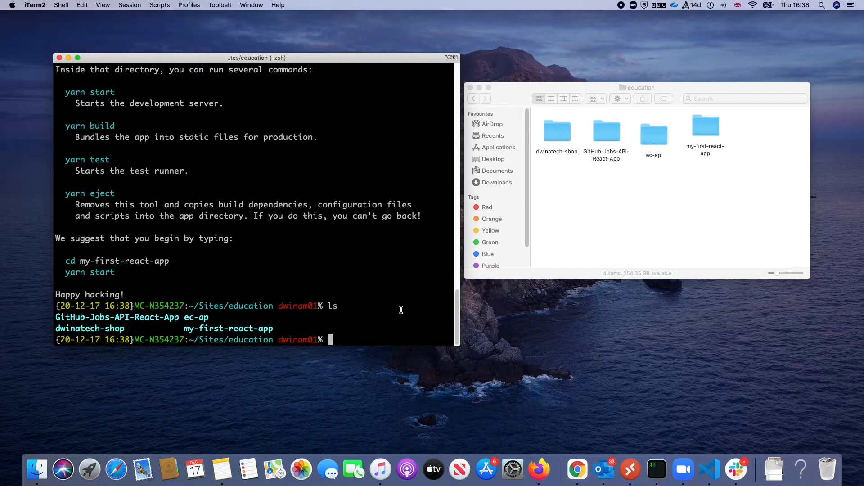
- Change into the my-first-react-app directory, autocompleting its name from 'fir'
text(cd)
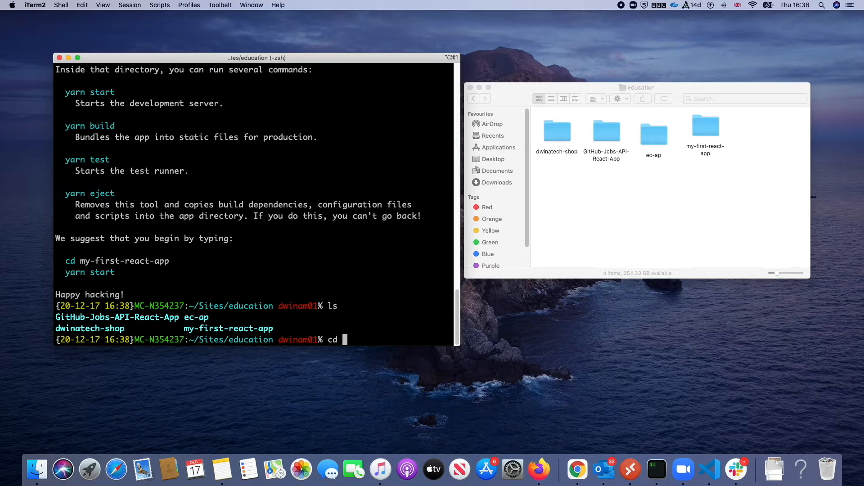
text(fir)
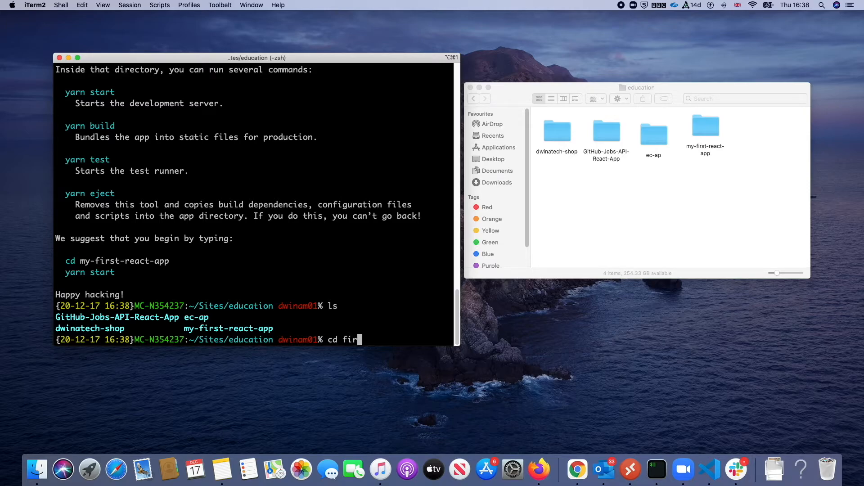
key(Tab)
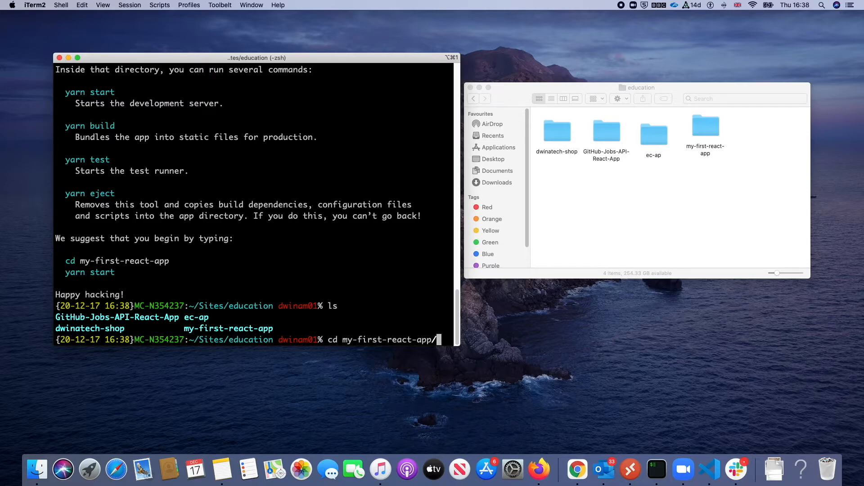
key(Return)
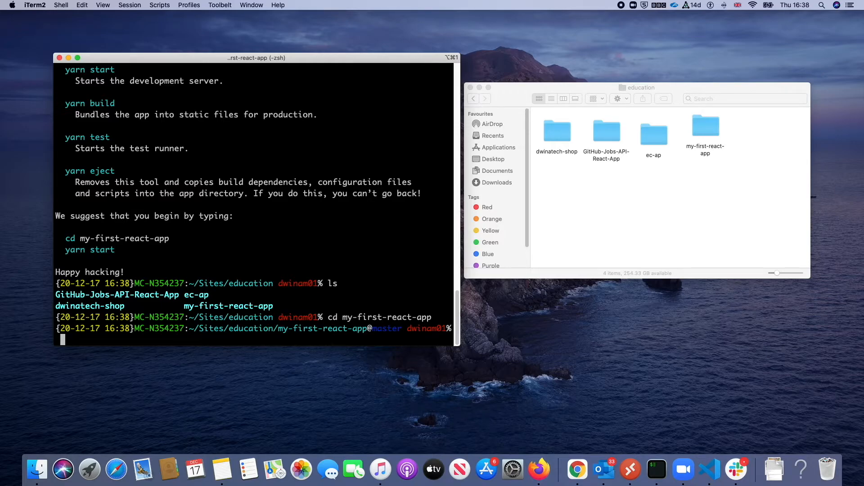
- Launch Visual Studio Code on my-first-react-app with 'code .'
text(code .)
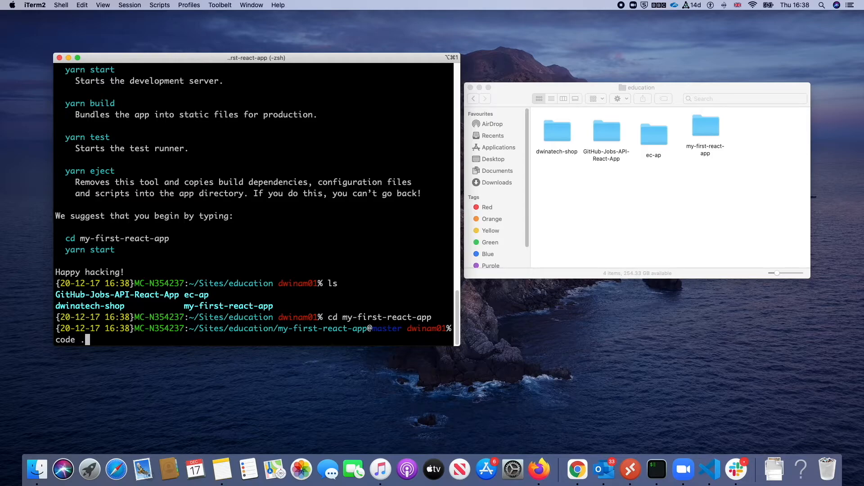
click(705, 124)
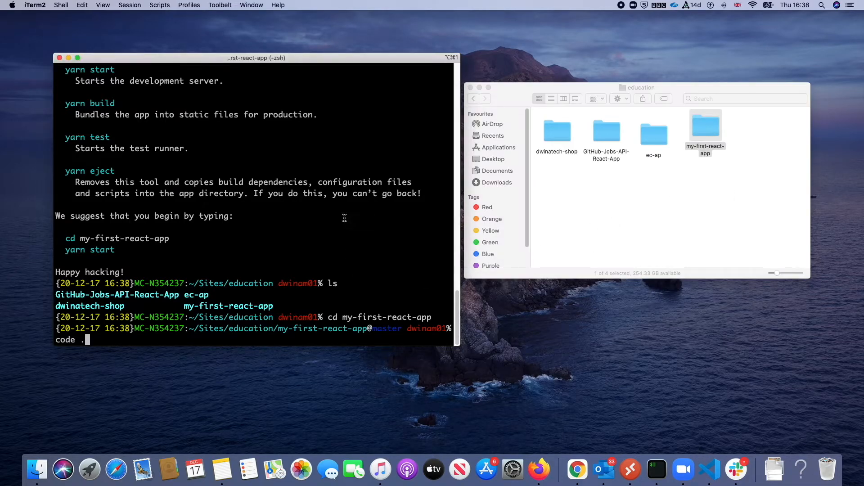
mouse_move(338, 233)
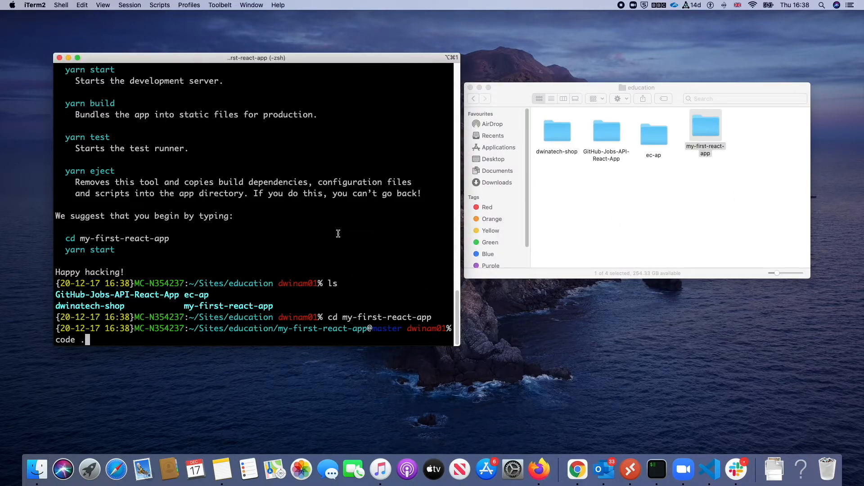
key(Return)
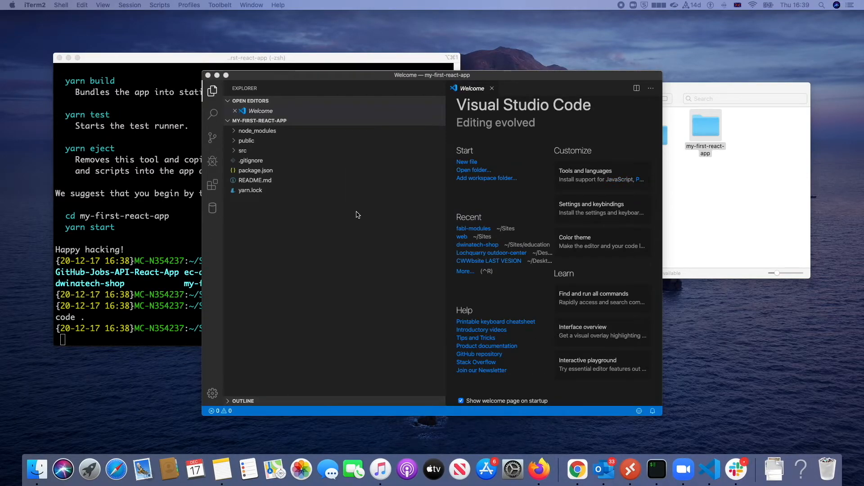
- Dismiss the Welcome tab and expand src to reveal App.js, index.js and related files
click(491, 88)
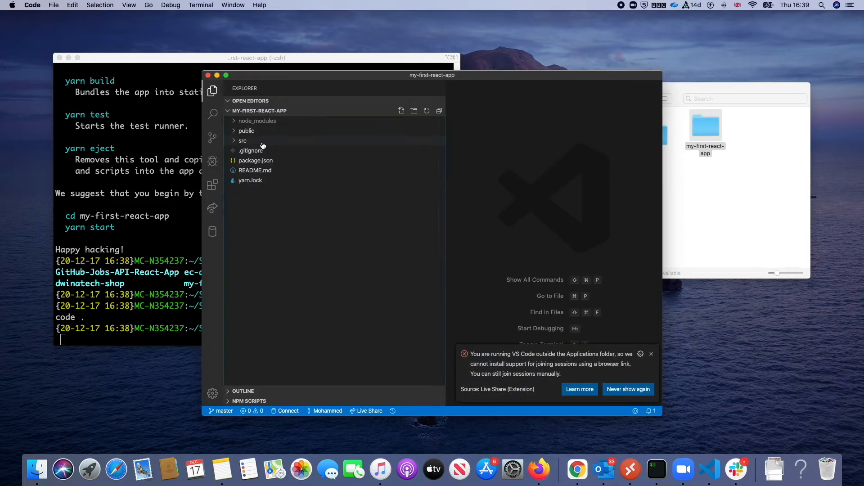
click(243, 140)
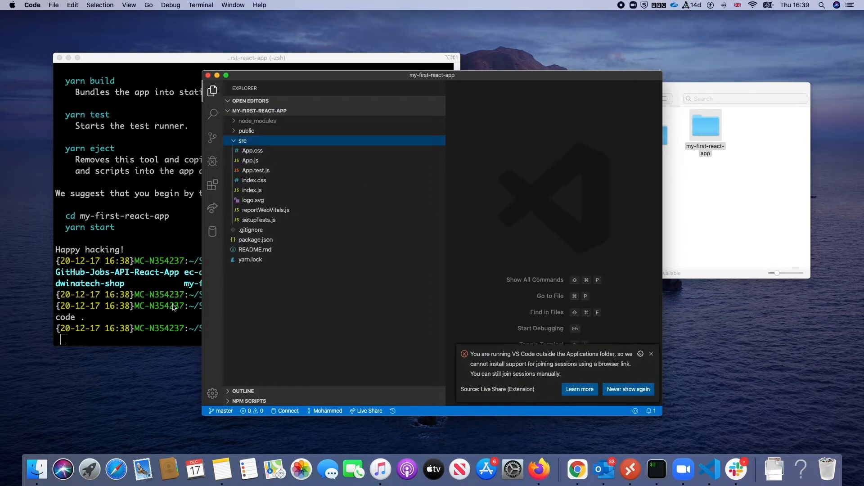
mouse_move(185, 227)
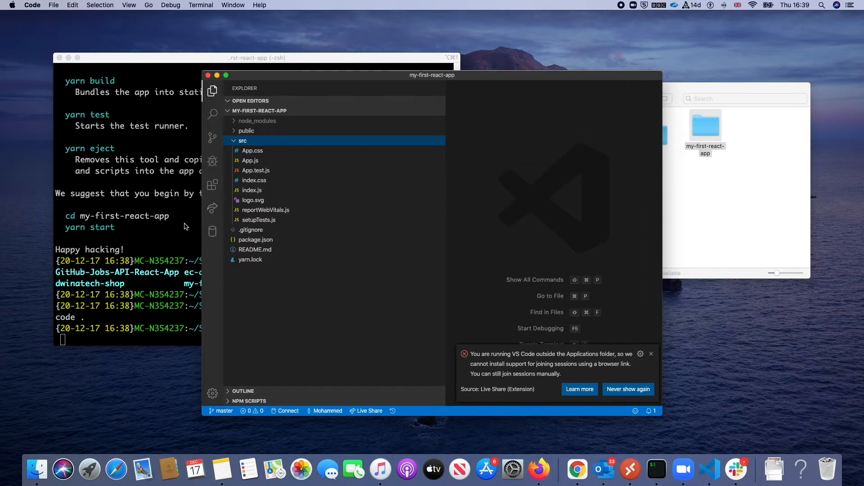
mouse_move(218, 178)
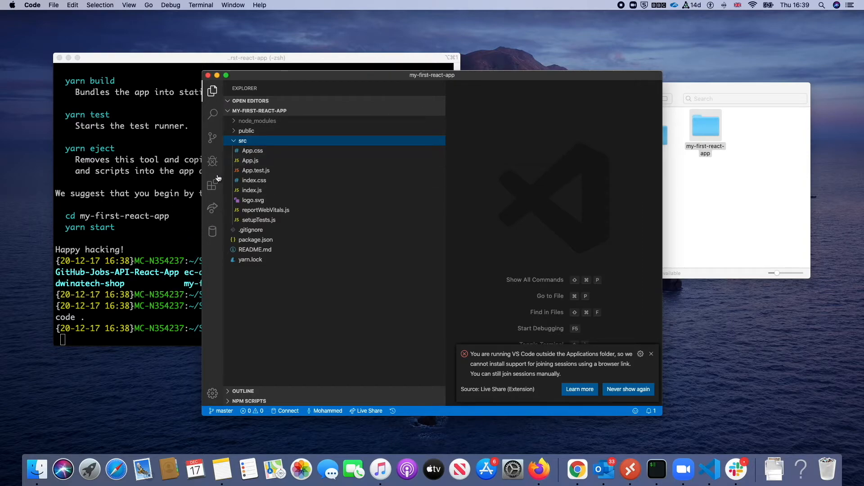
mouse_move(182, 188)
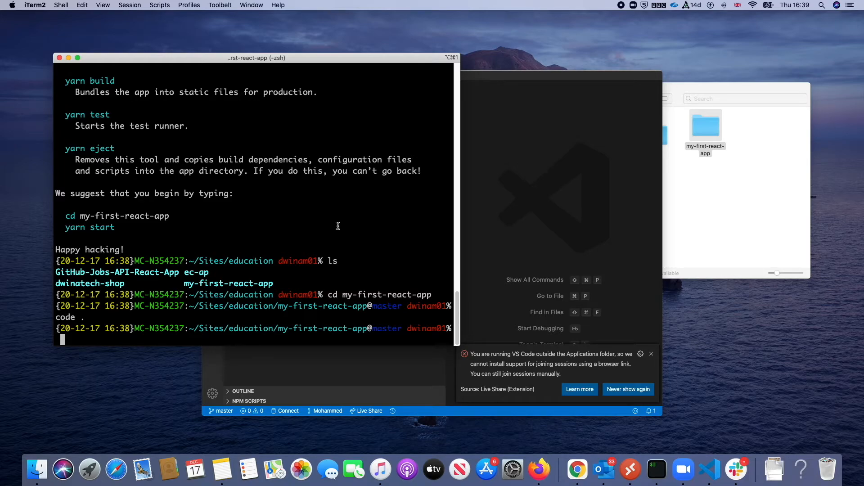
- Run 'npm start' so the default React page loads at localhost:3000
text(npm)
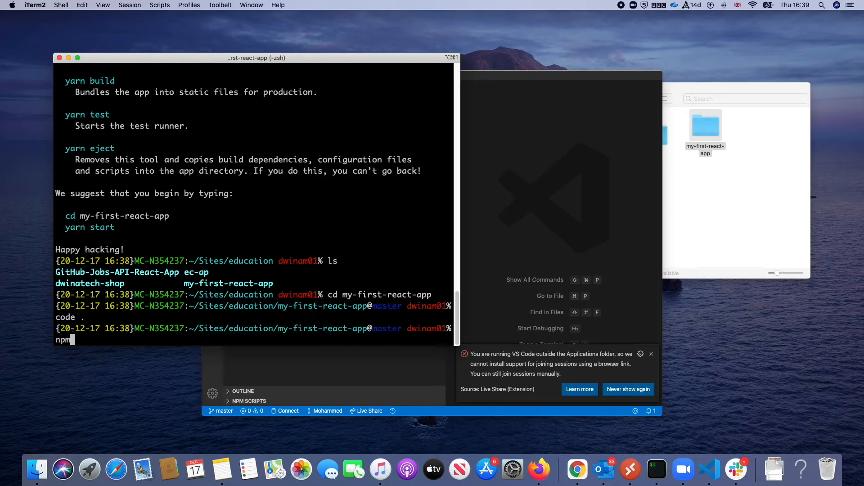
text(stat)
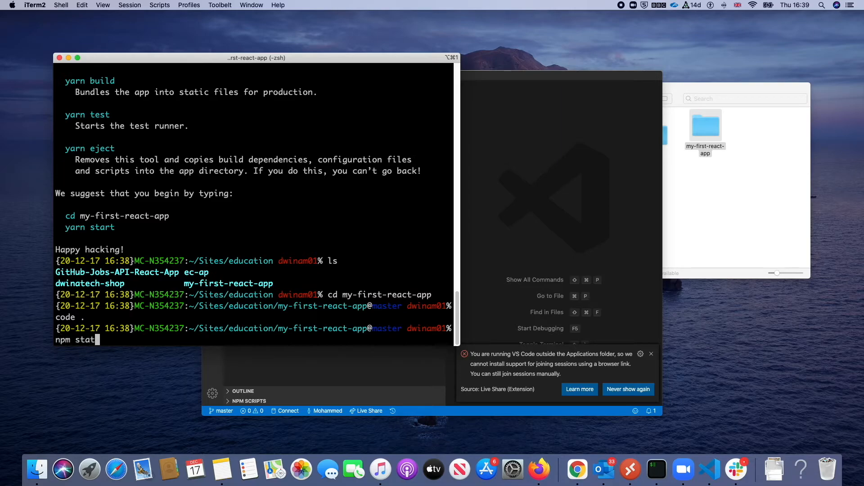
text(rt)
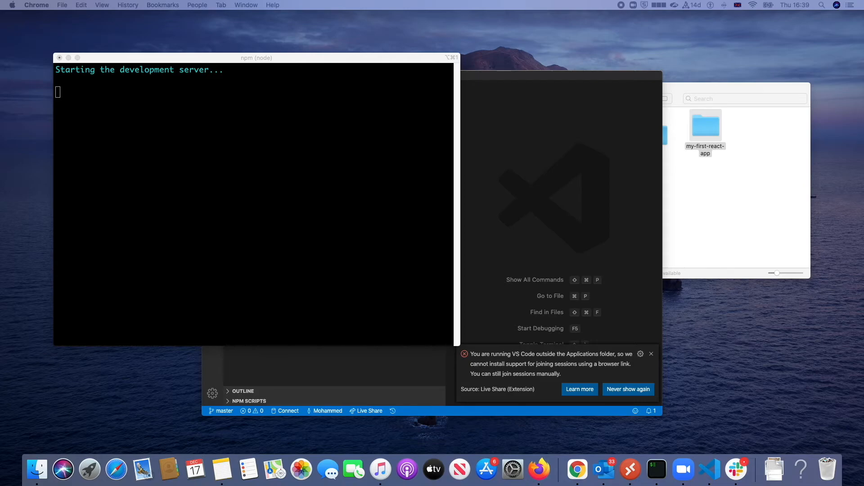
click(577, 470)
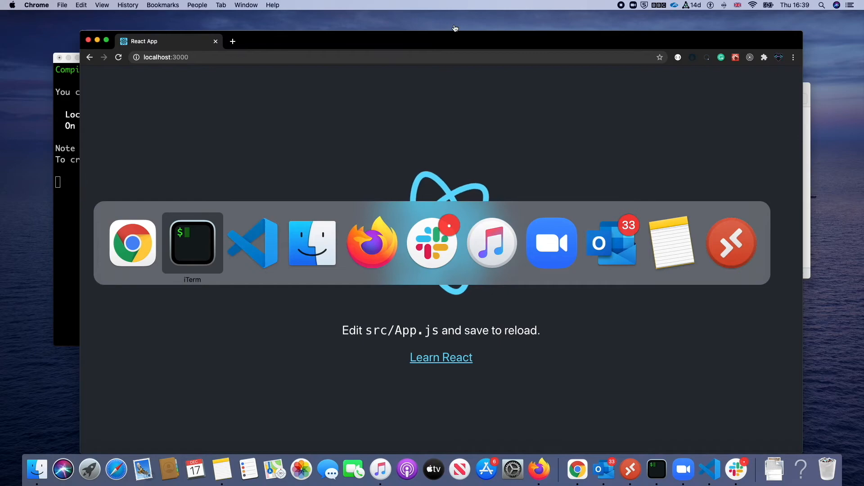
- Bring App.js into focus and hide the Explorer to widen the editor
click(252, 243)
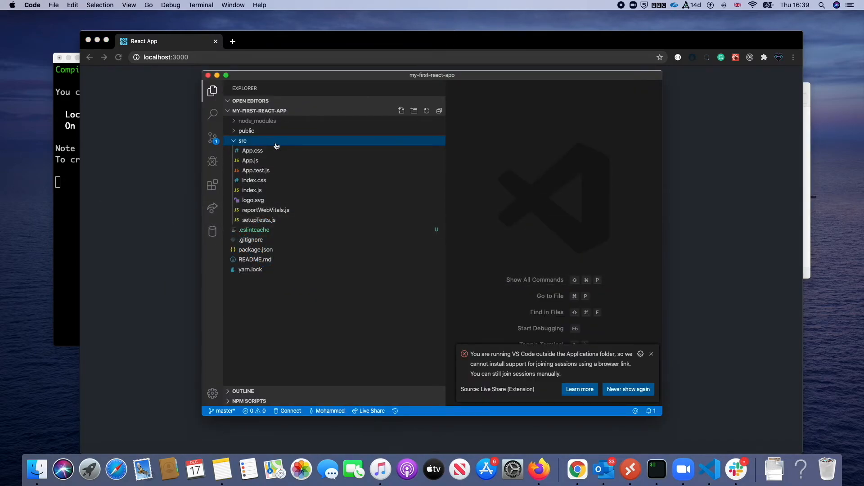
mouse_move(259, 144)
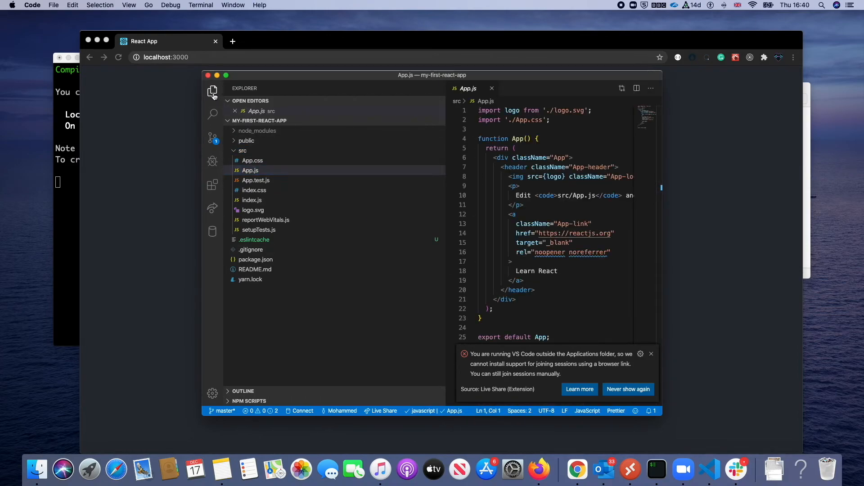
click(212, 91)
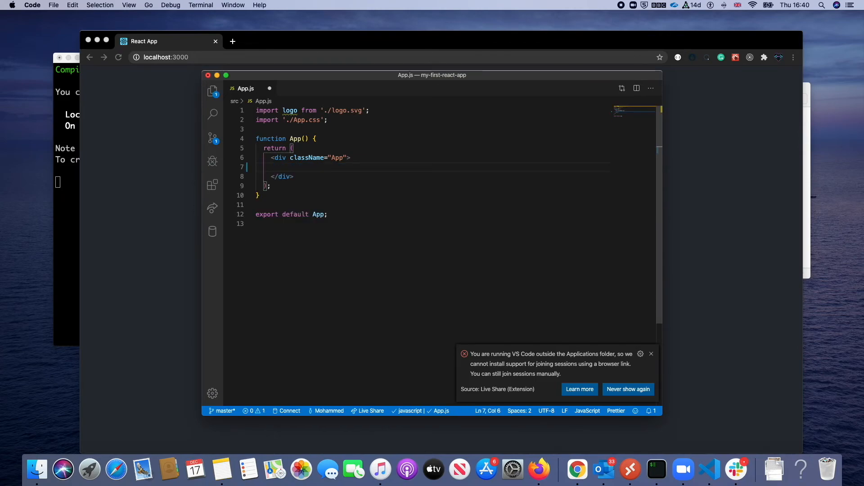
- Replace the header block with an <h1> reading 'Hello world this my first react App'
text(<h1></h1>)
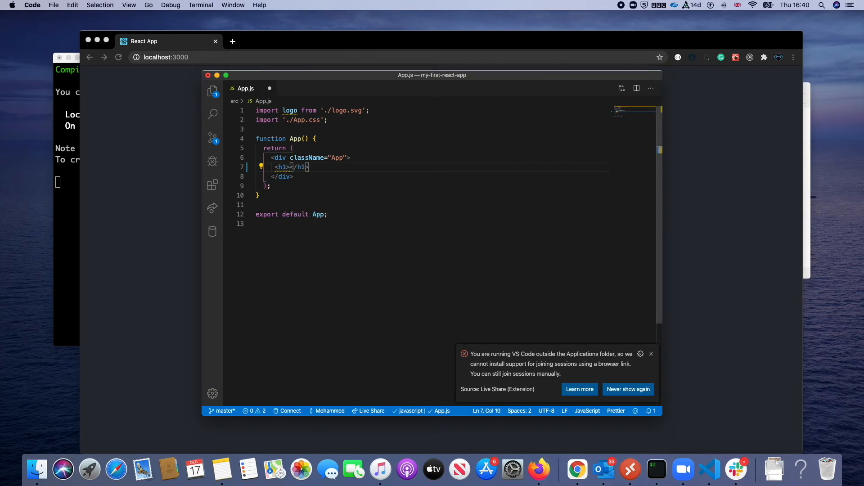
text(Hello wo)
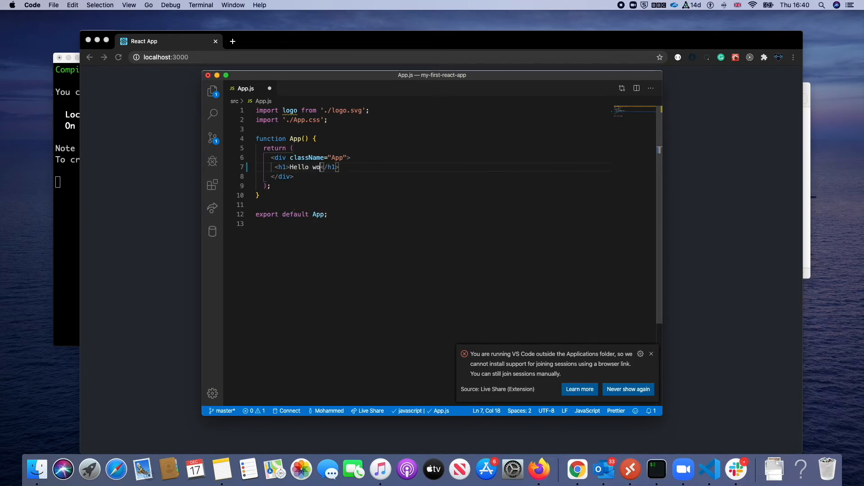
text(rld)
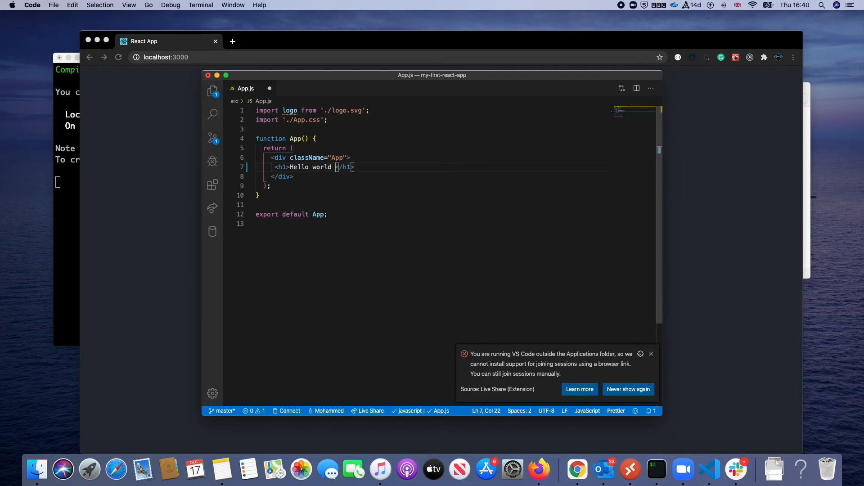
text(this my)
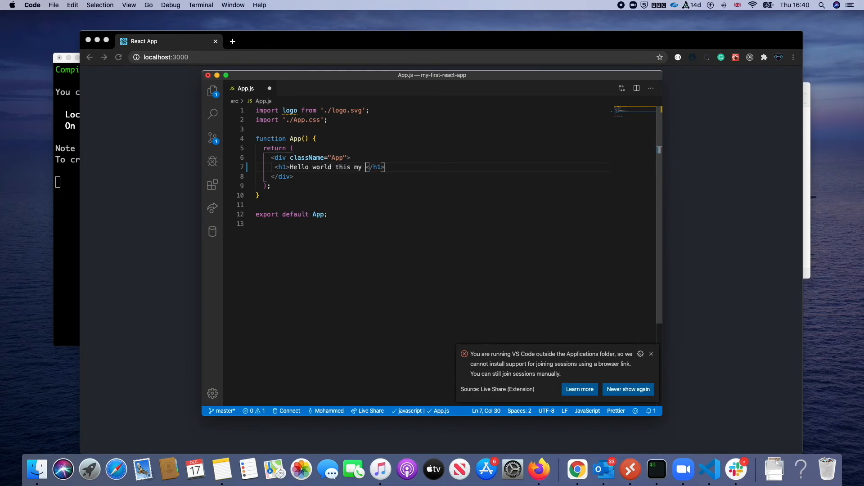
text(first react aP)
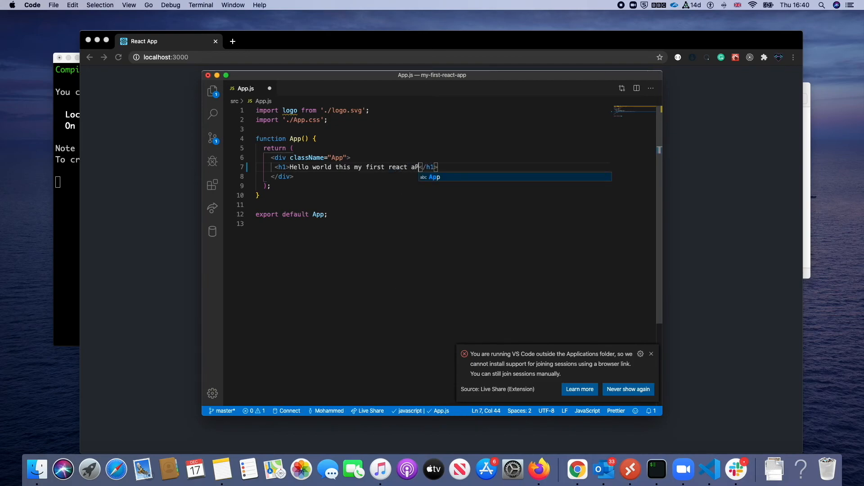
key(backspace)
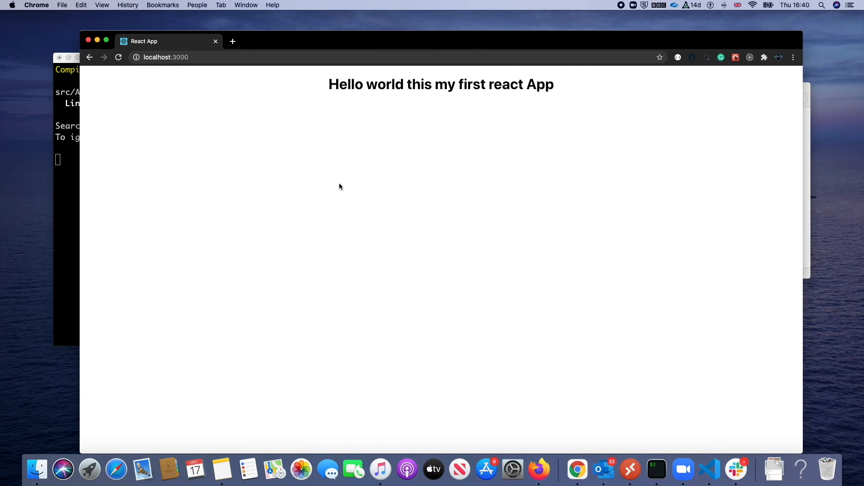
mouse_move(293, 150)
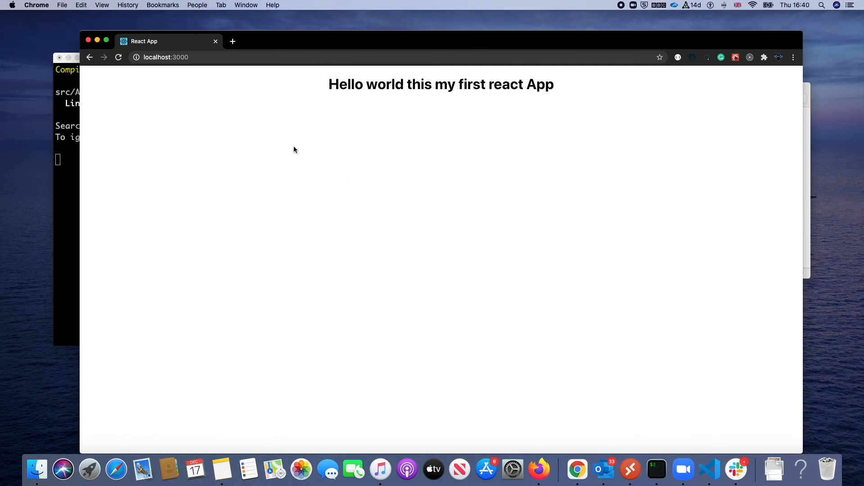